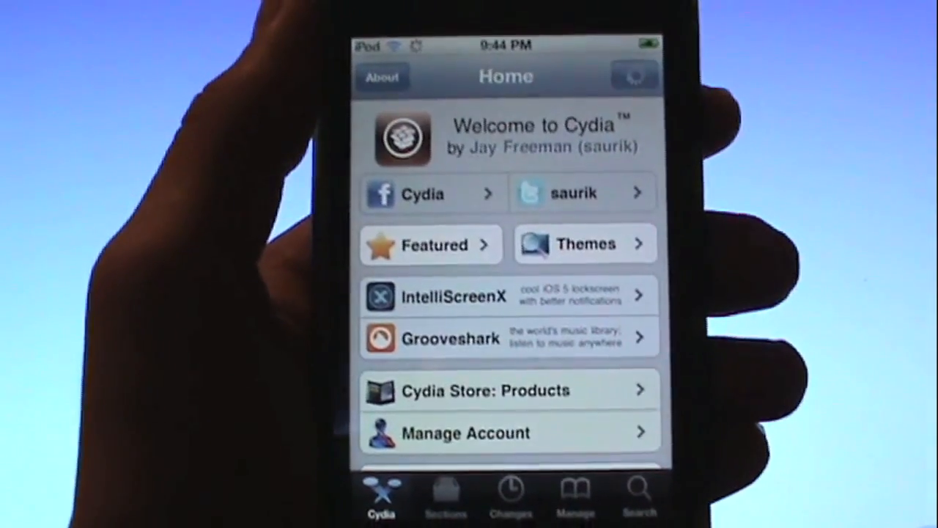
Search Cydia packages for 'Mobile s' to find Mobile Substrate
{"action": "left_click", "coordinate": [639, 492]}
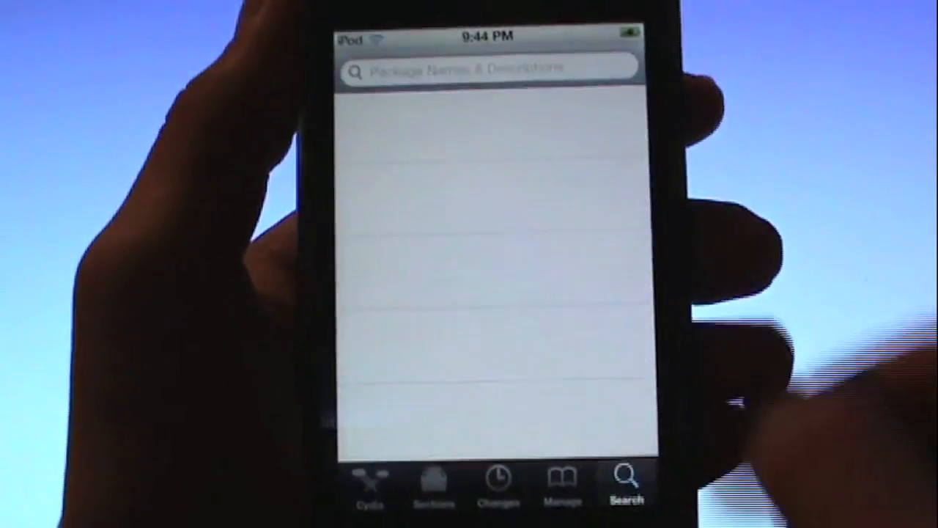
{"action": "left_click", "coordinate": [484, 70]}
{"action": "type", "text": "Mobile"}
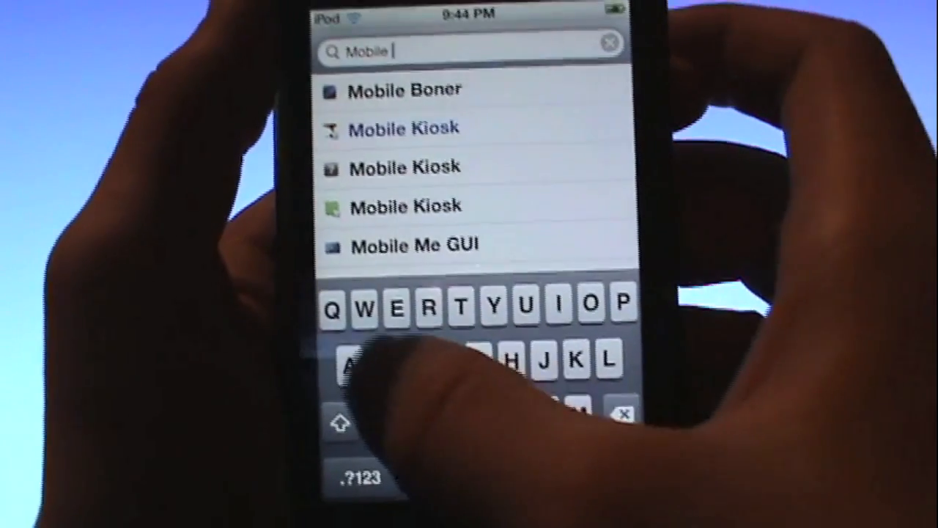
{"action": "type", "text": "s"}
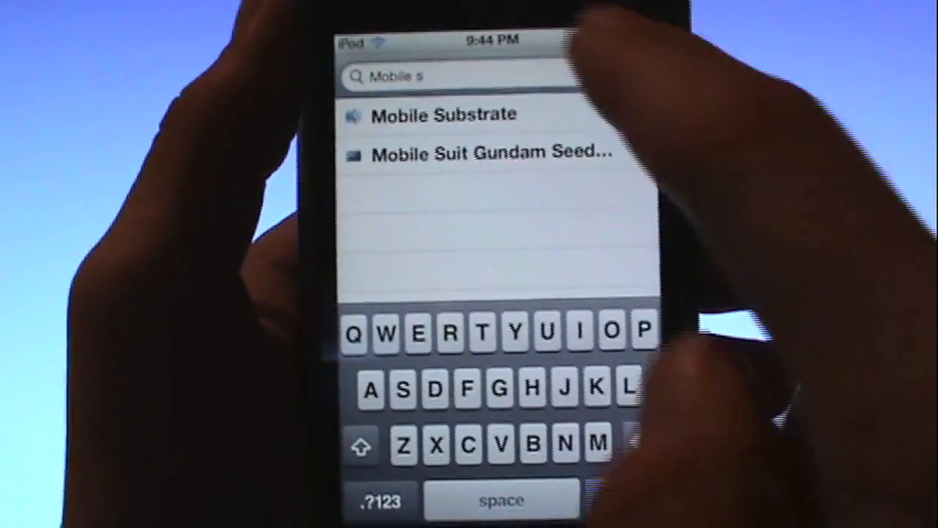
Open the Mobile Substrate package and choose Modify, then Reinstall
{"action": "left_click", "coordinate": [443, 115]}
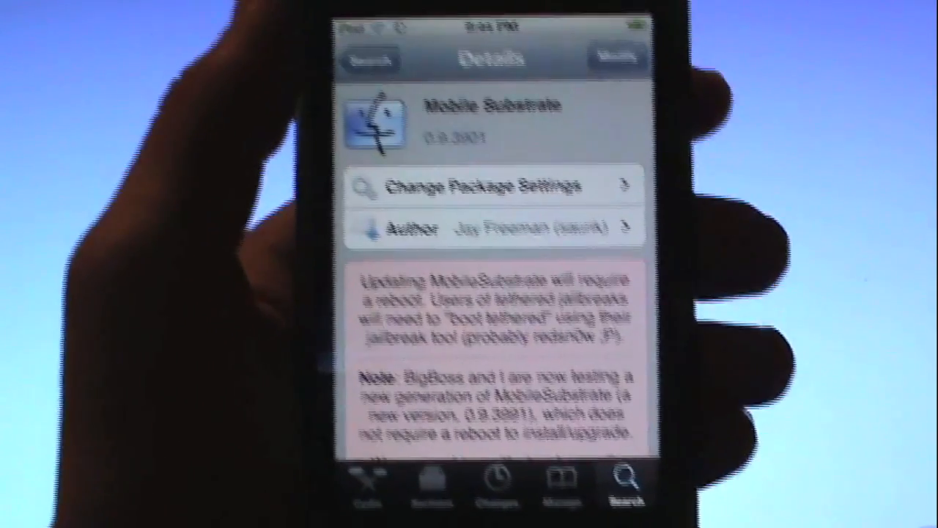
{"action": "left_click", "coordinate": [614, 58]}
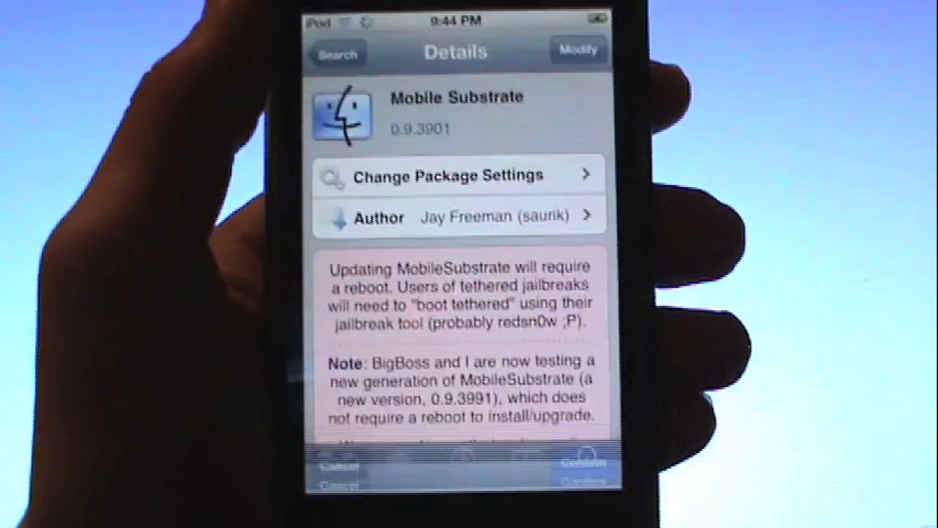
{"action": "left_click", "coordinate": [583, 462]}
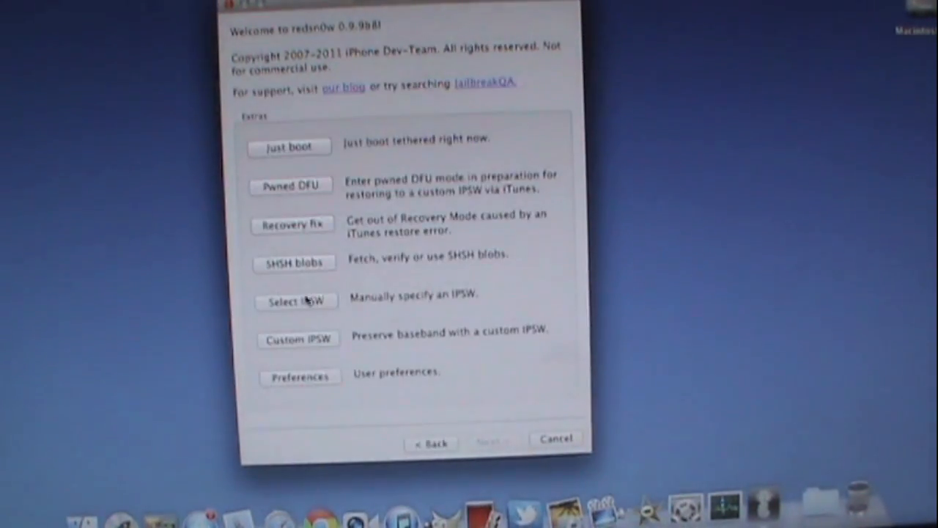
Tethered-boot the iPod with redsn0w's Just boot option
{"action": "left_click", "coordinate": [296, 302]}
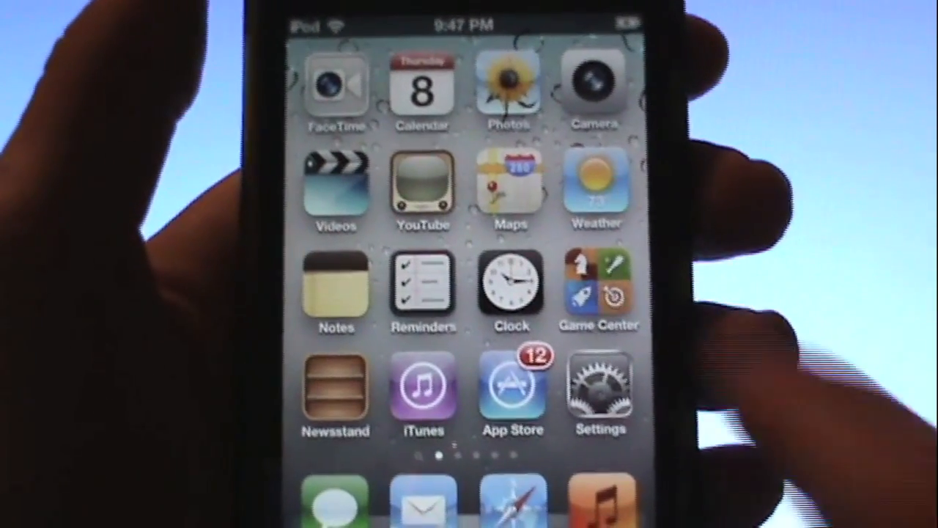
Launch the Settings app from the iPod home screen
{"action": "left_click", "coordinate": [600, 389]}
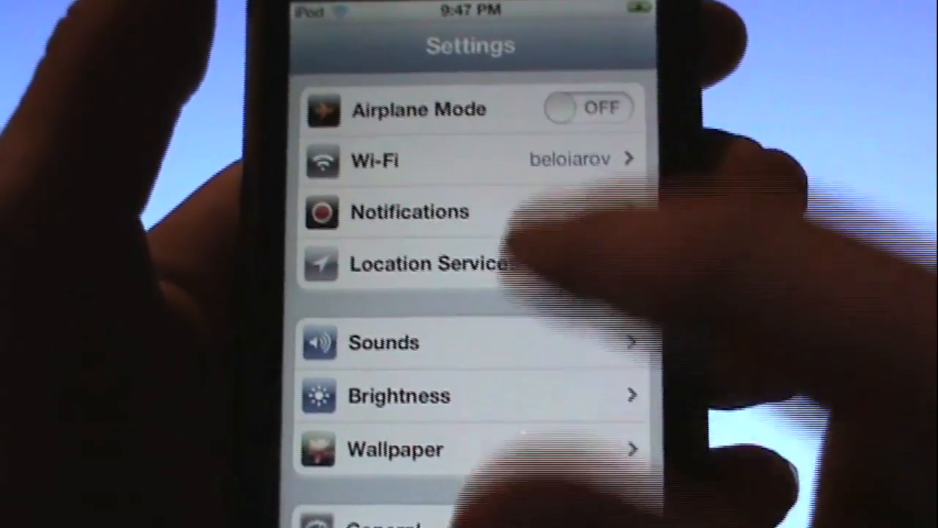